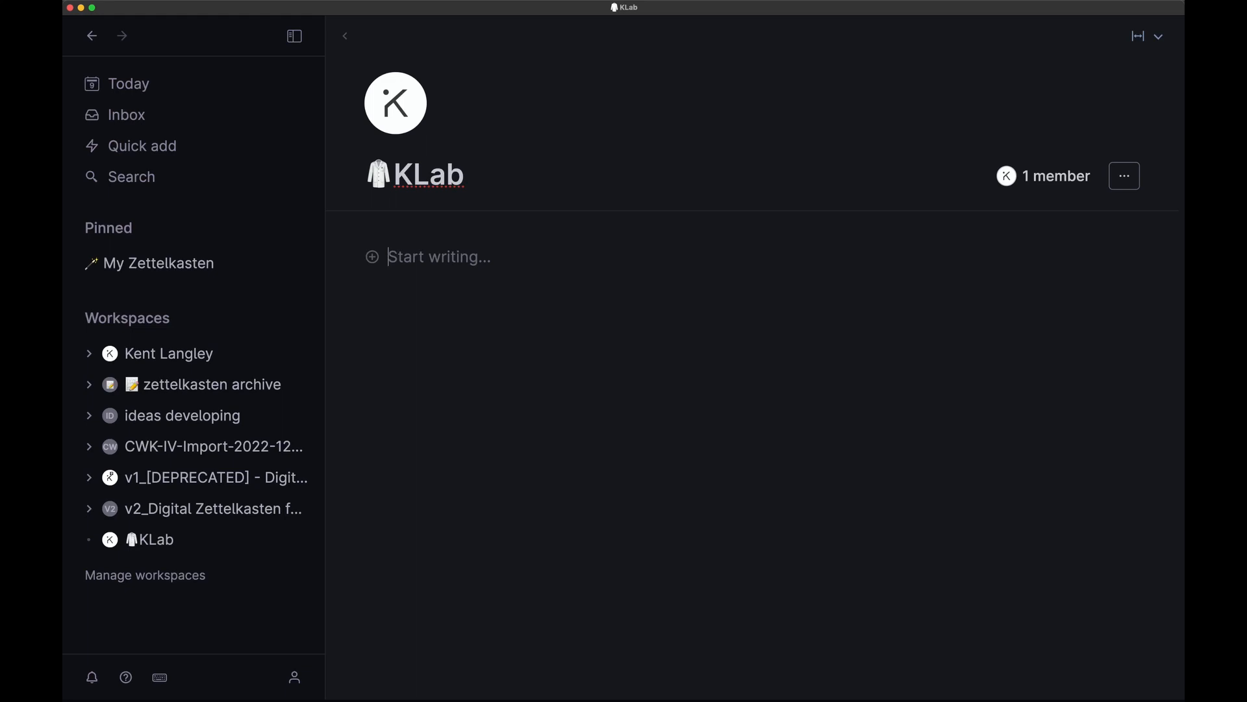
mouse_move(533, 262)
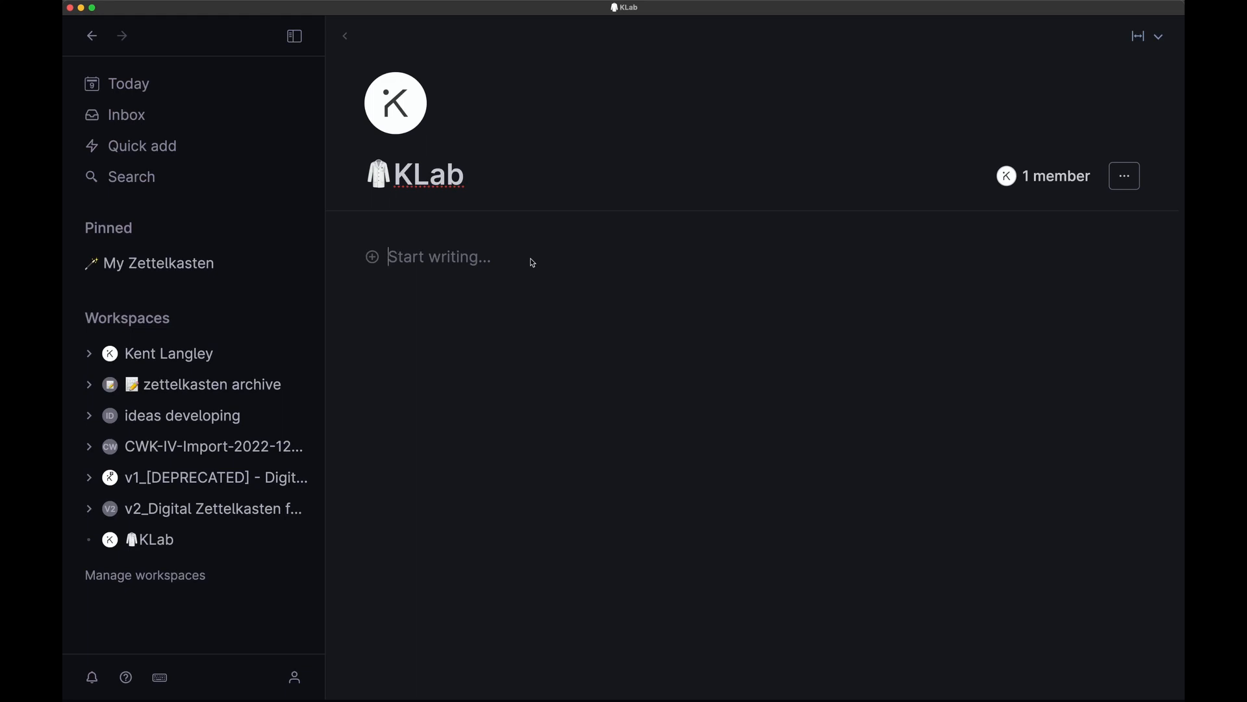
mouse_move(511, 343)
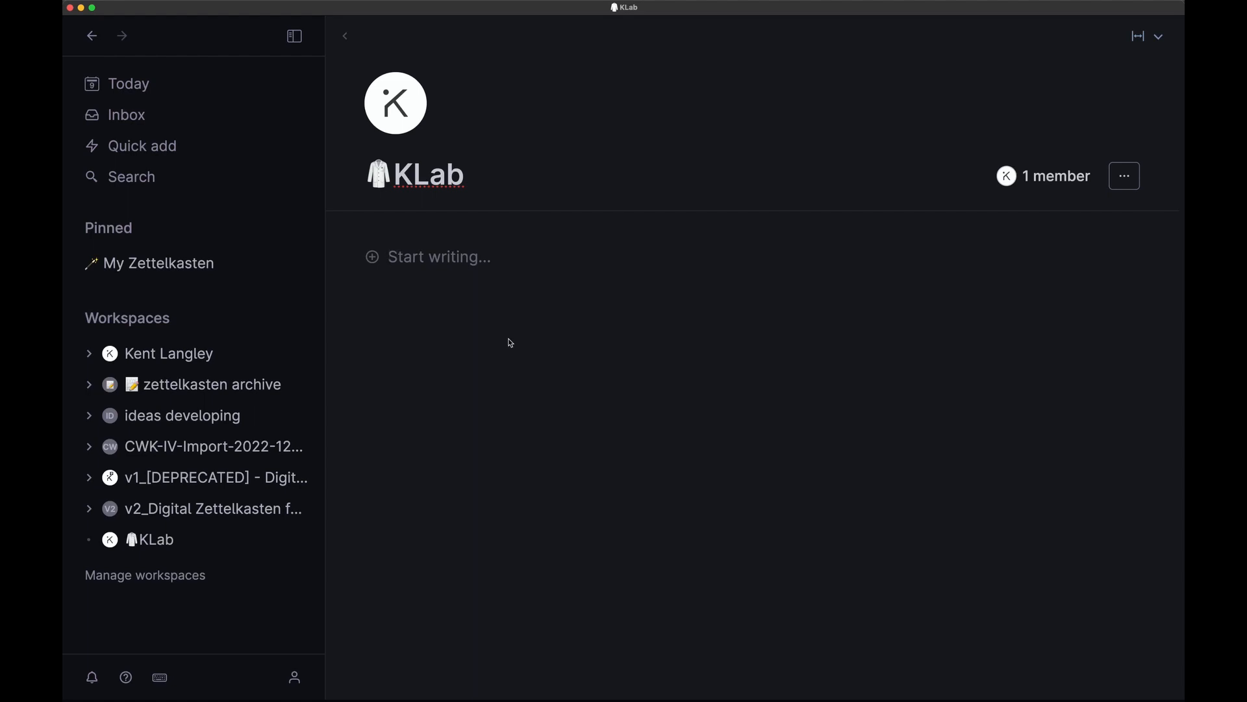
Step: Enter #gpturbo on the KLab page and create-and-apply it as a new supertag
type("gpt")
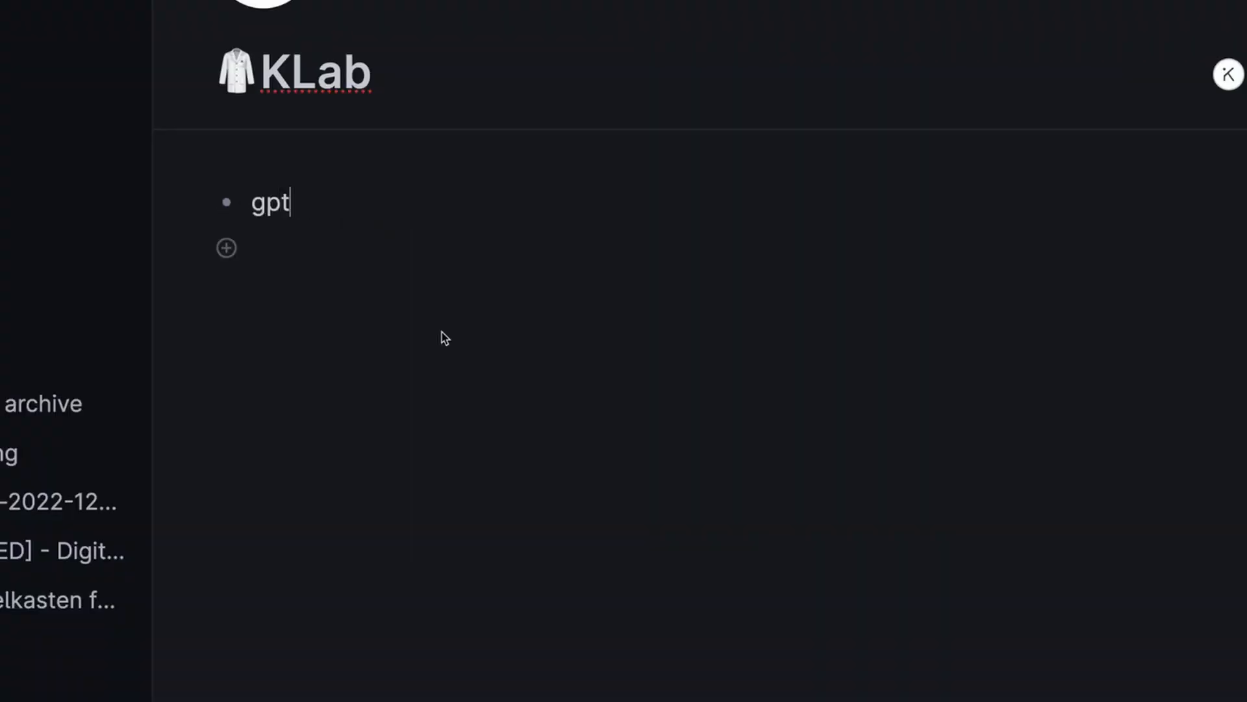
type("ur")
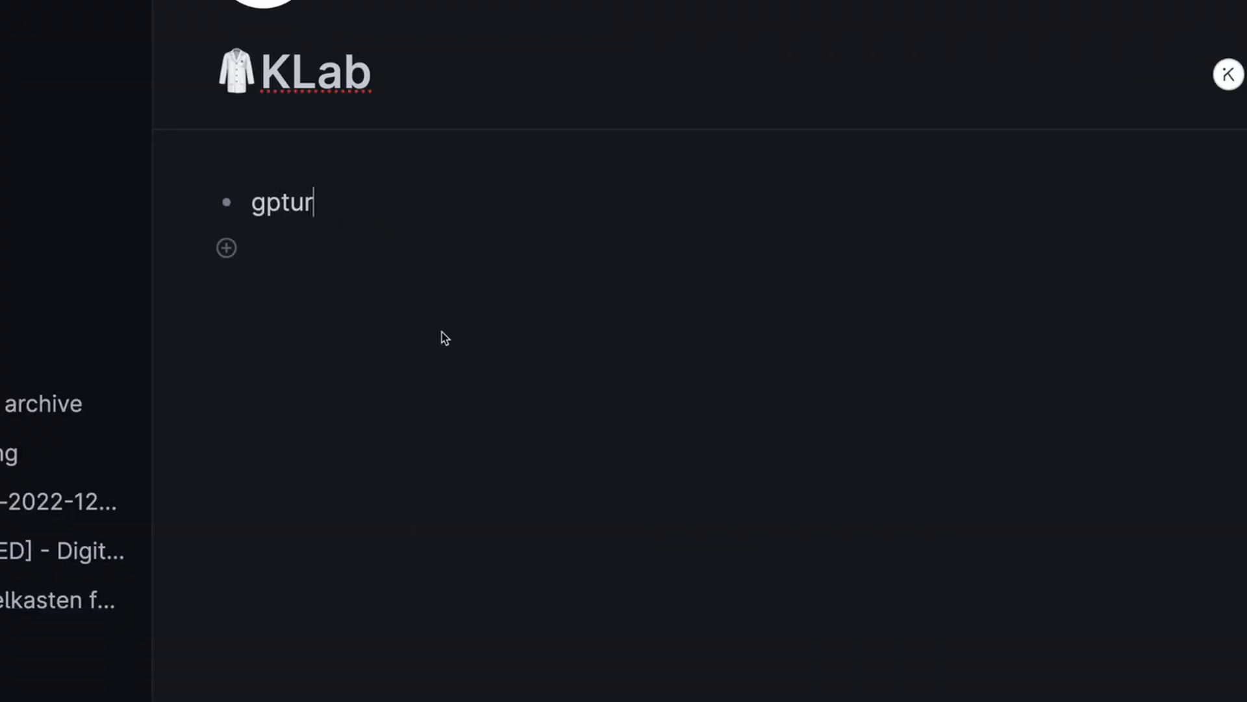
type("bo")
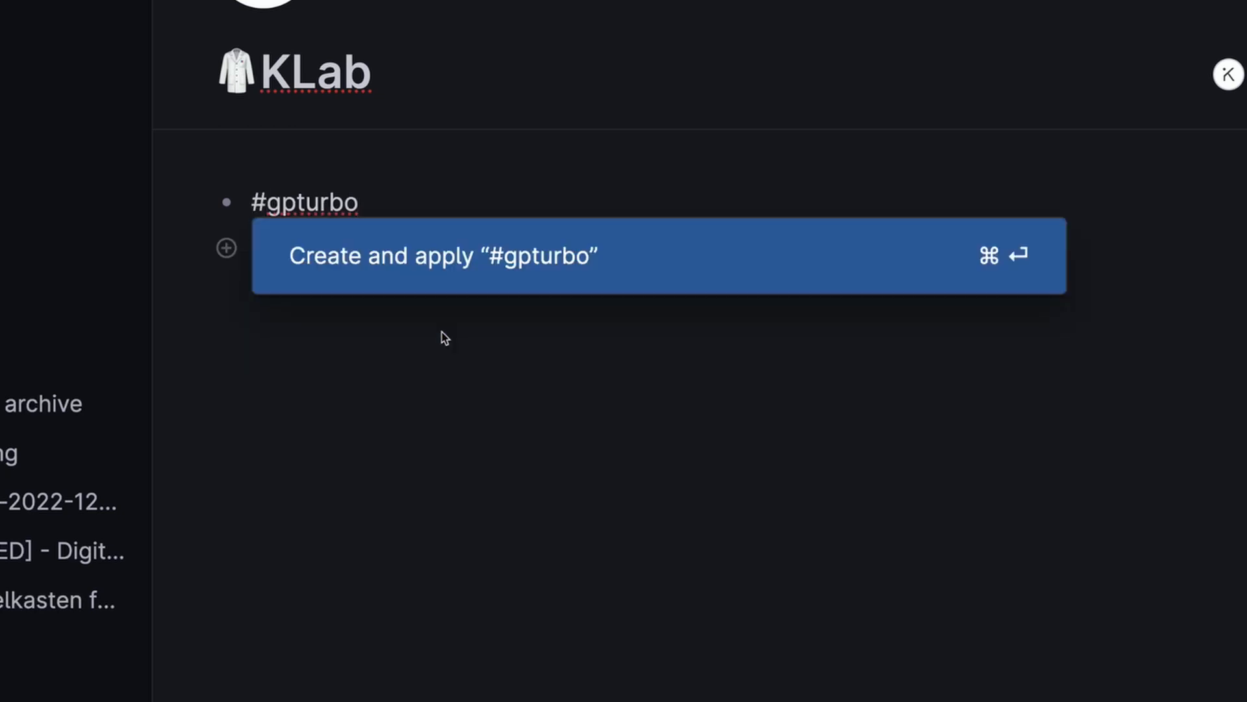
key("Enter")
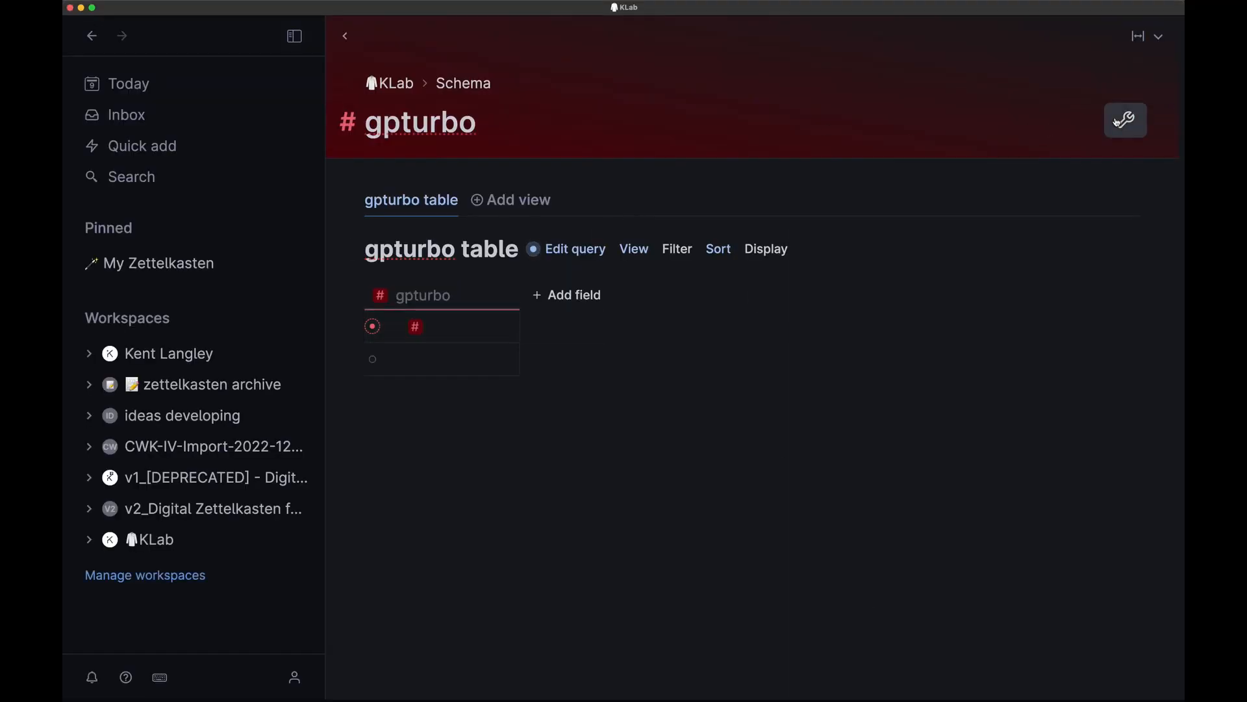
Step: In the gpturbo tag settings, switch on AI-enhanced tag and Use GPT-4
left_click(1125, 120)
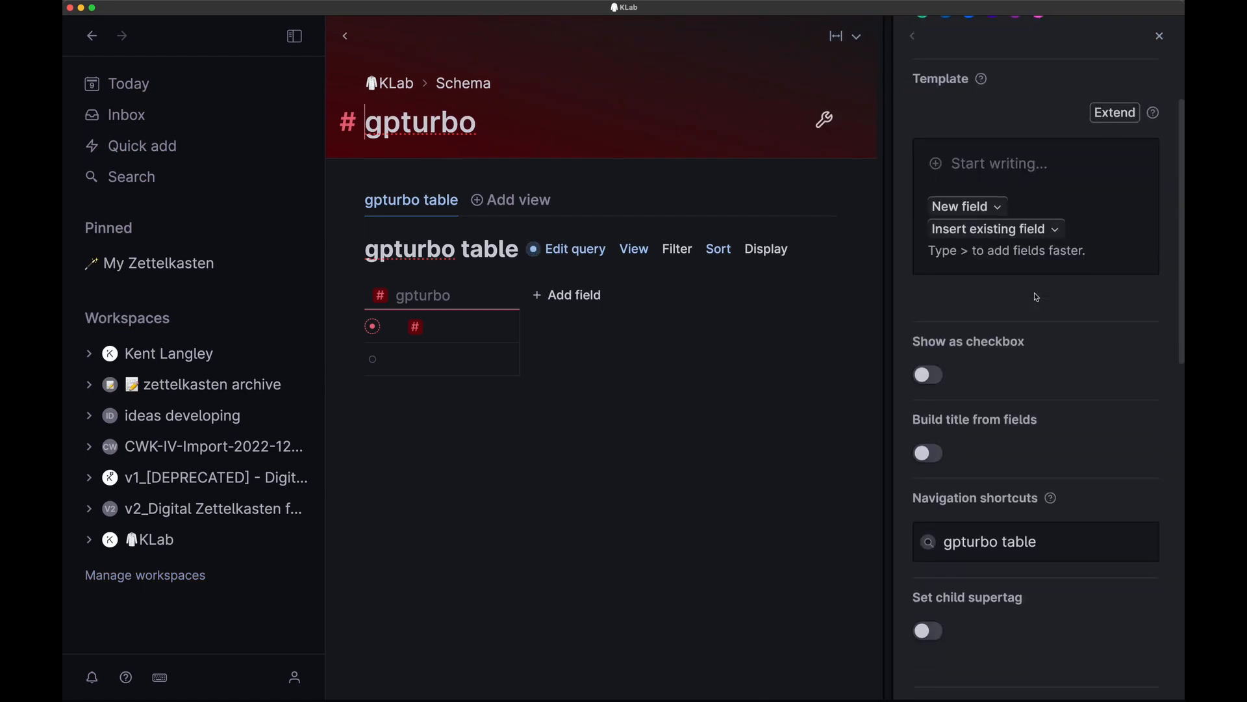
scroll("down", 3)
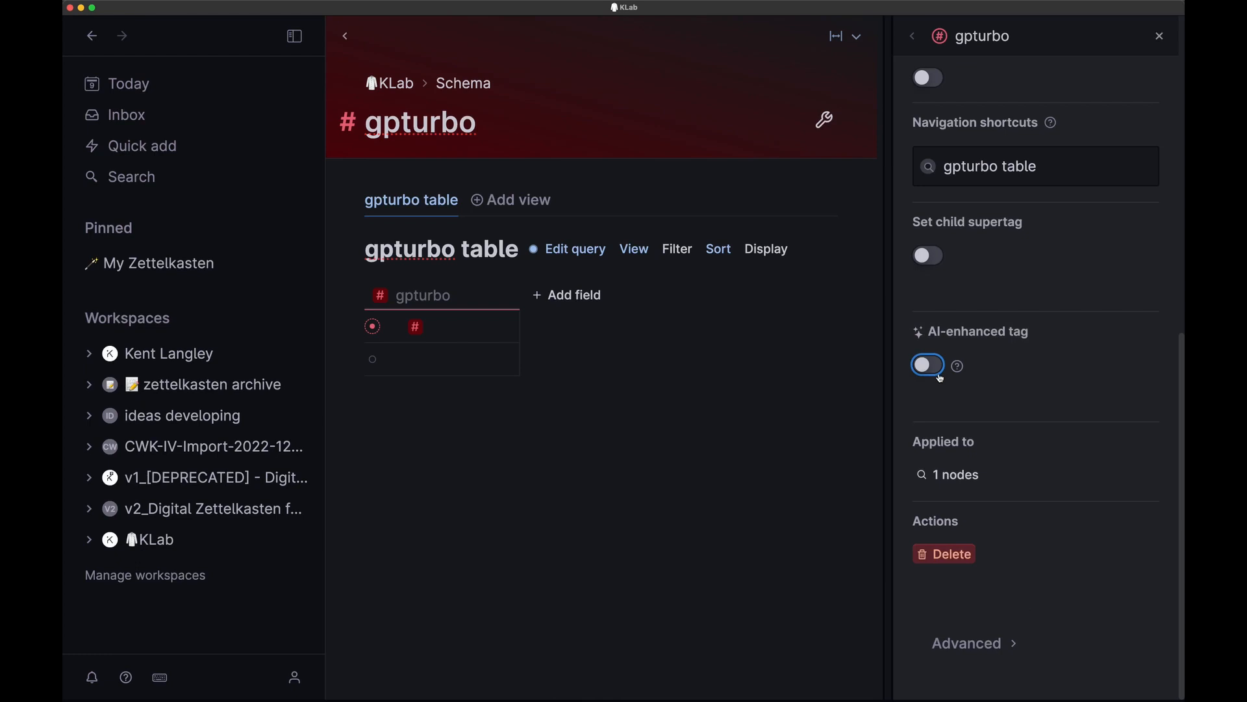
left_click(927, 365)
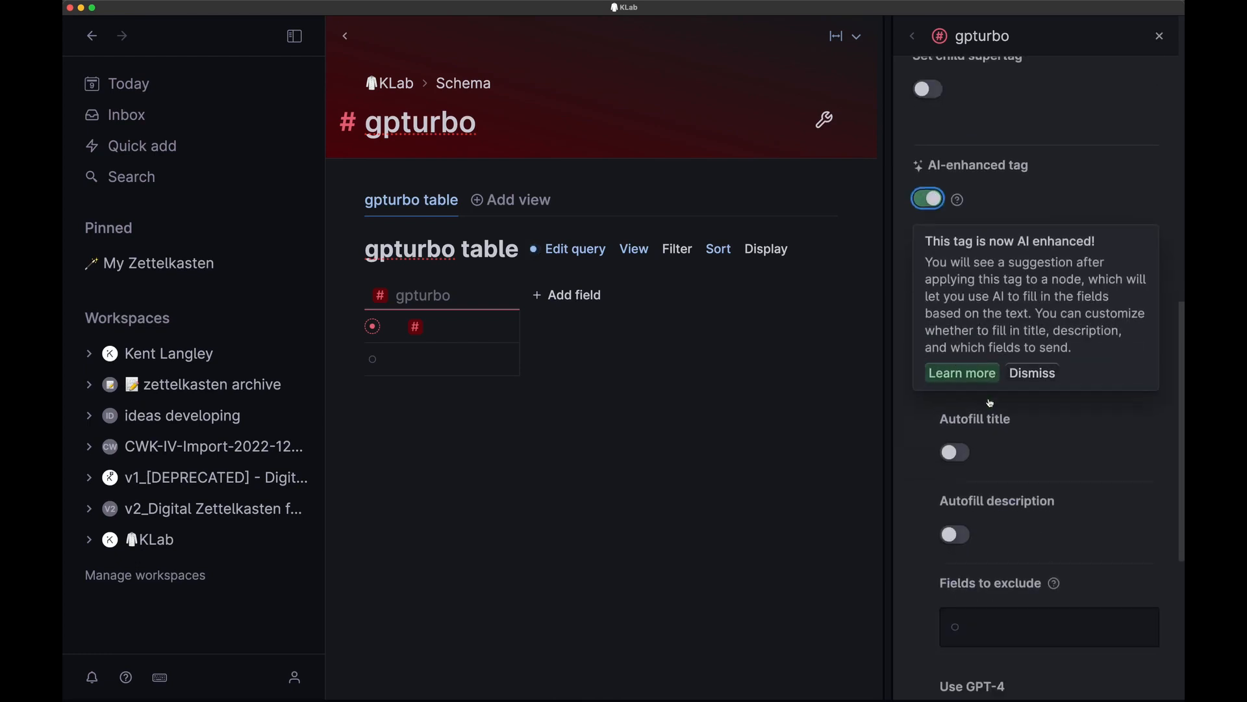
scroll("down", 3)
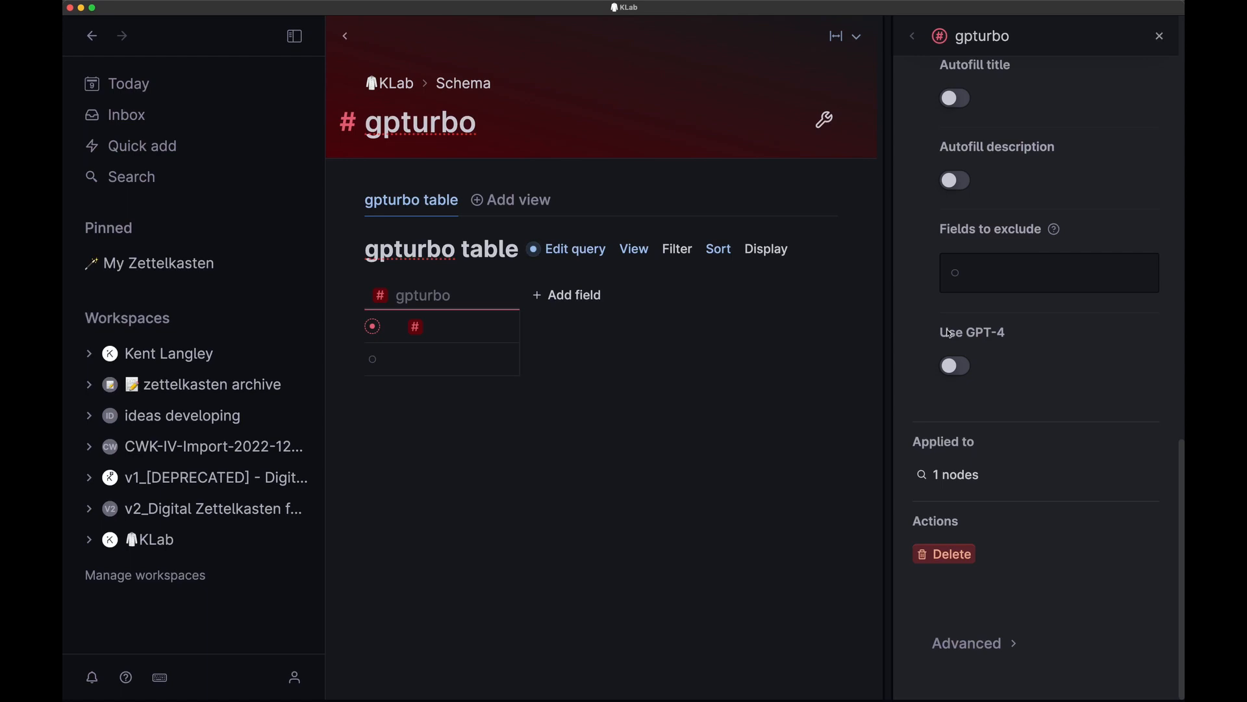
left_click(954, 366)
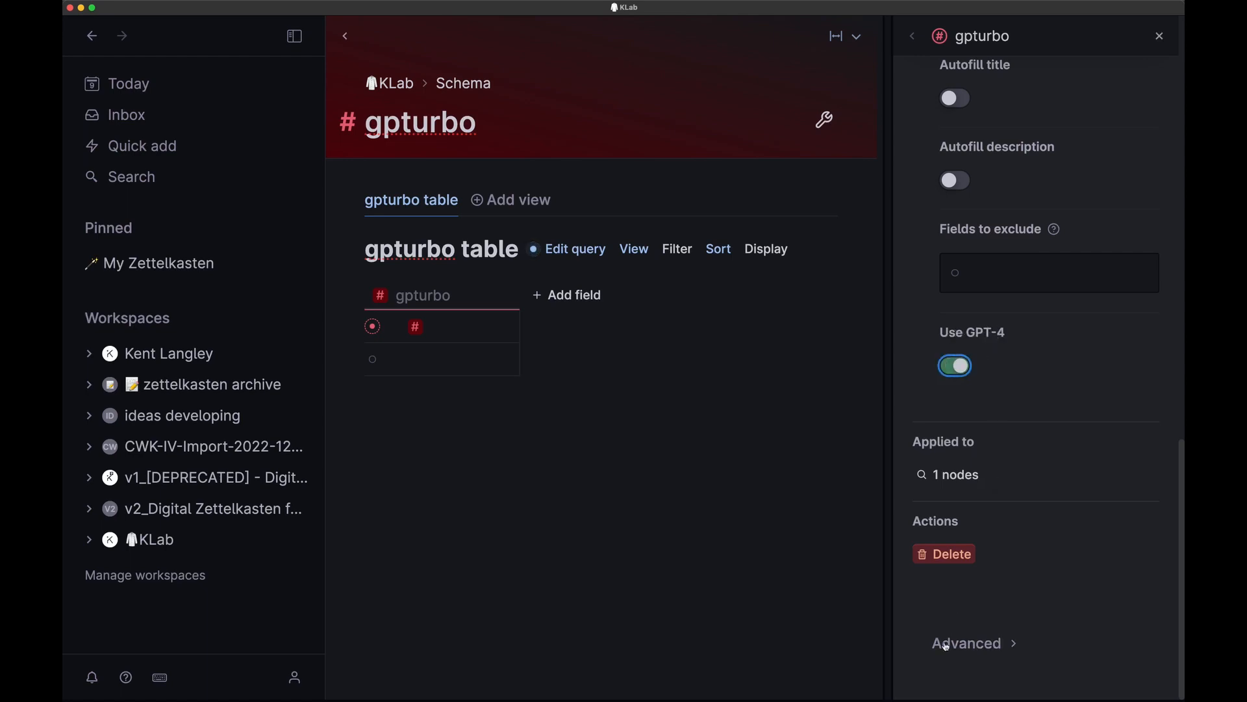
Step: Expand Advanced and edit the Autofill fields command configuration showing model gpt-4
left_click(966, 644)
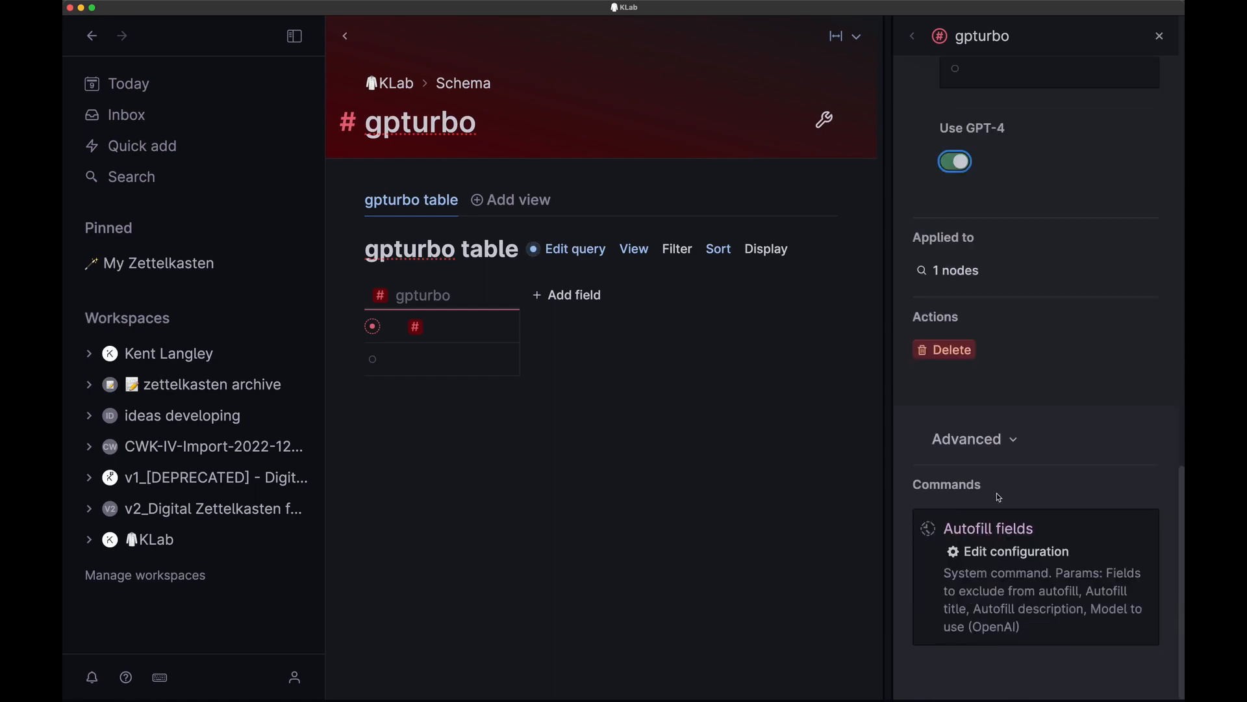
left_click(1016, 551)
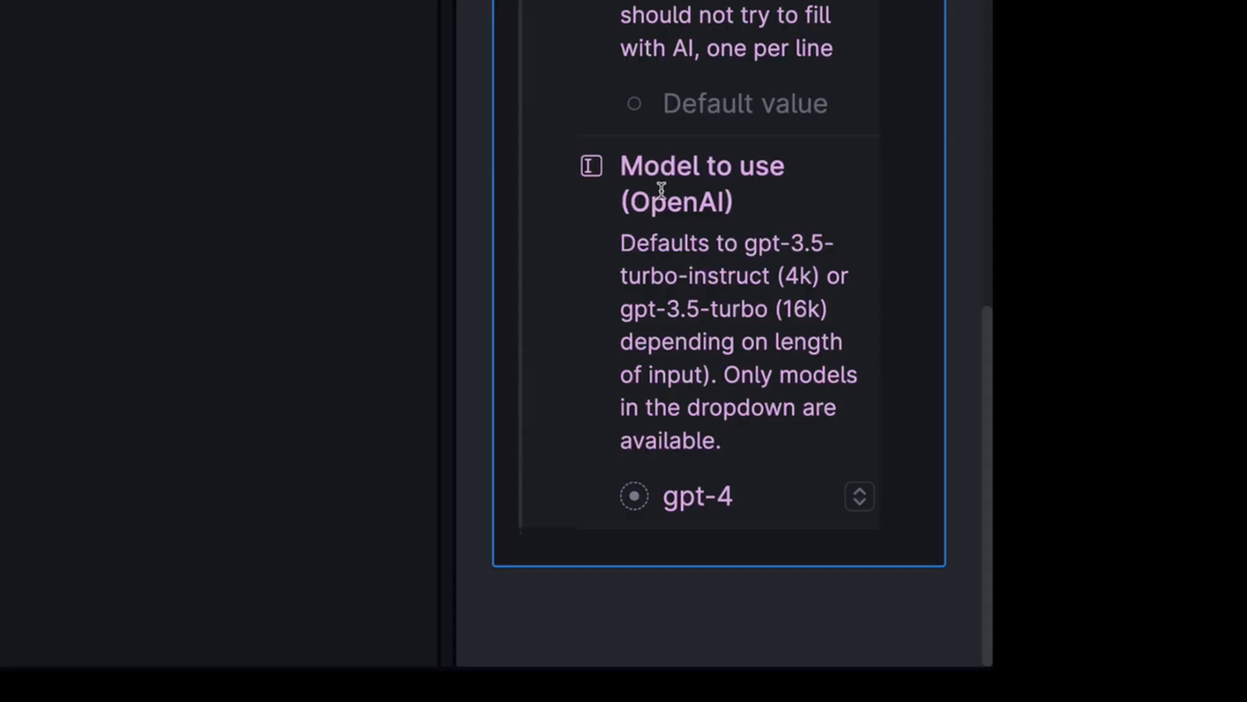
mouse_move(661, 546)
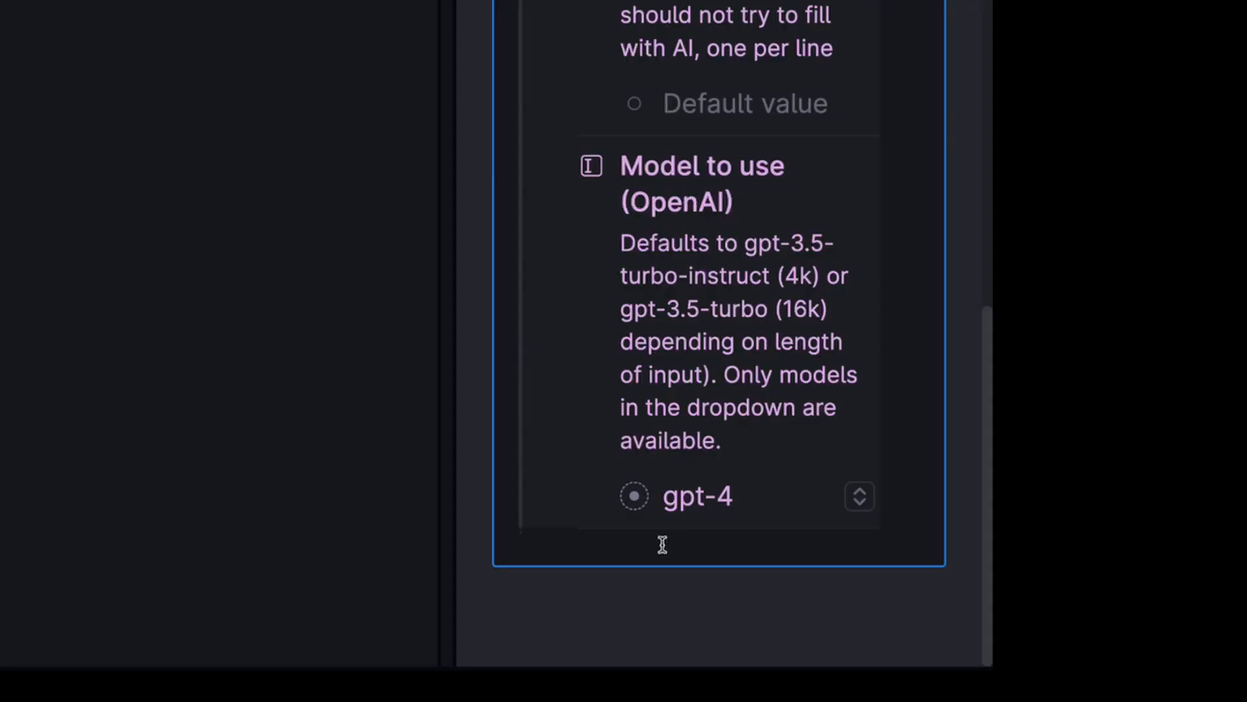
mouse_move(699, 518)
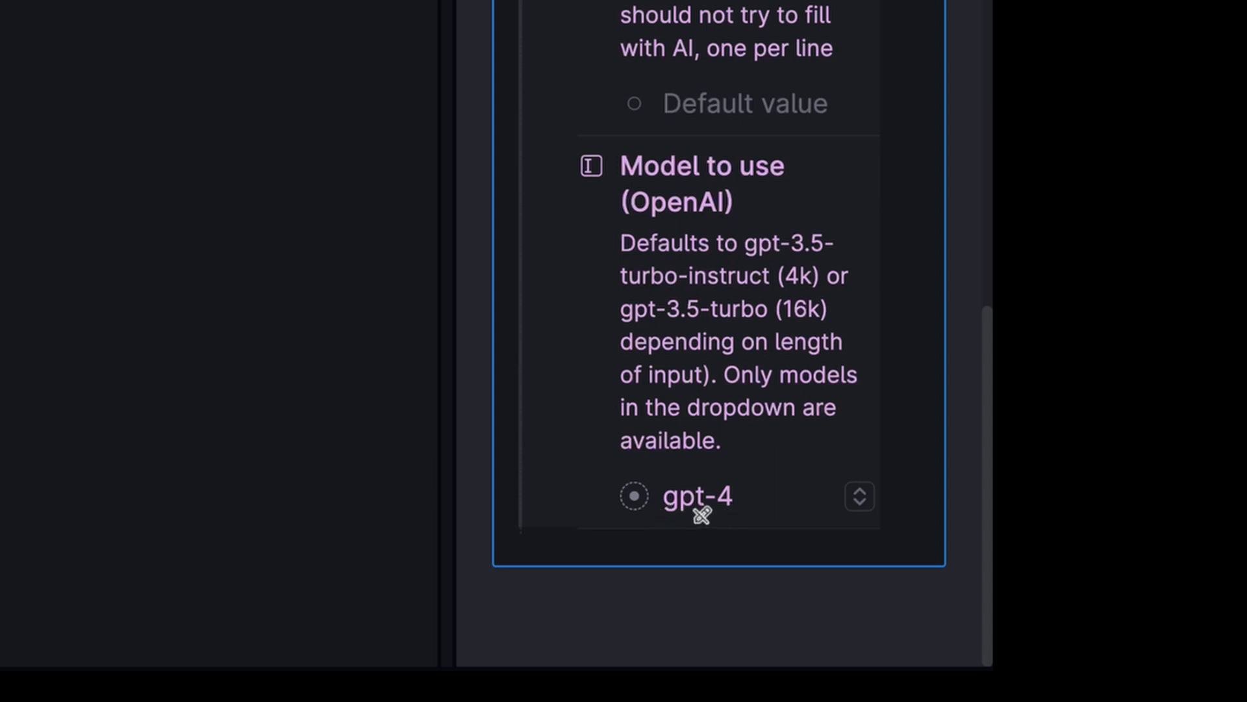
mouse_move(790, 515)
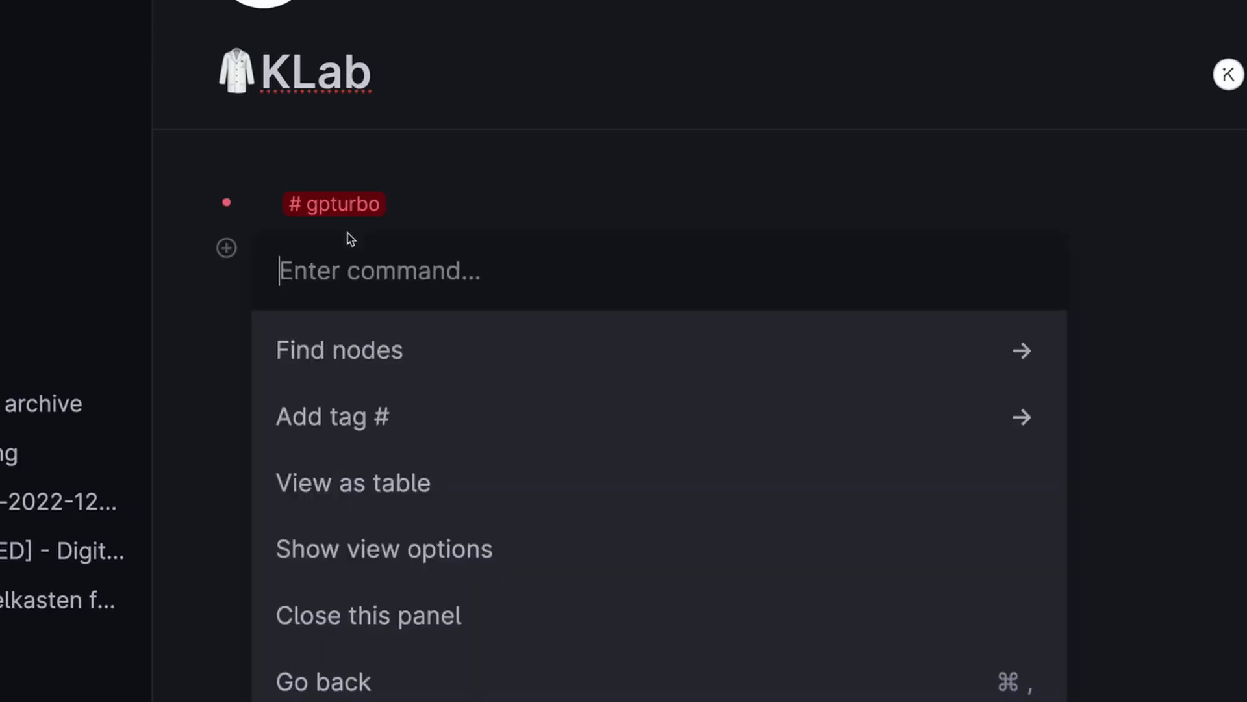
Step: Search the command list for 'openai' to list the available OpenAI models
type("openai")
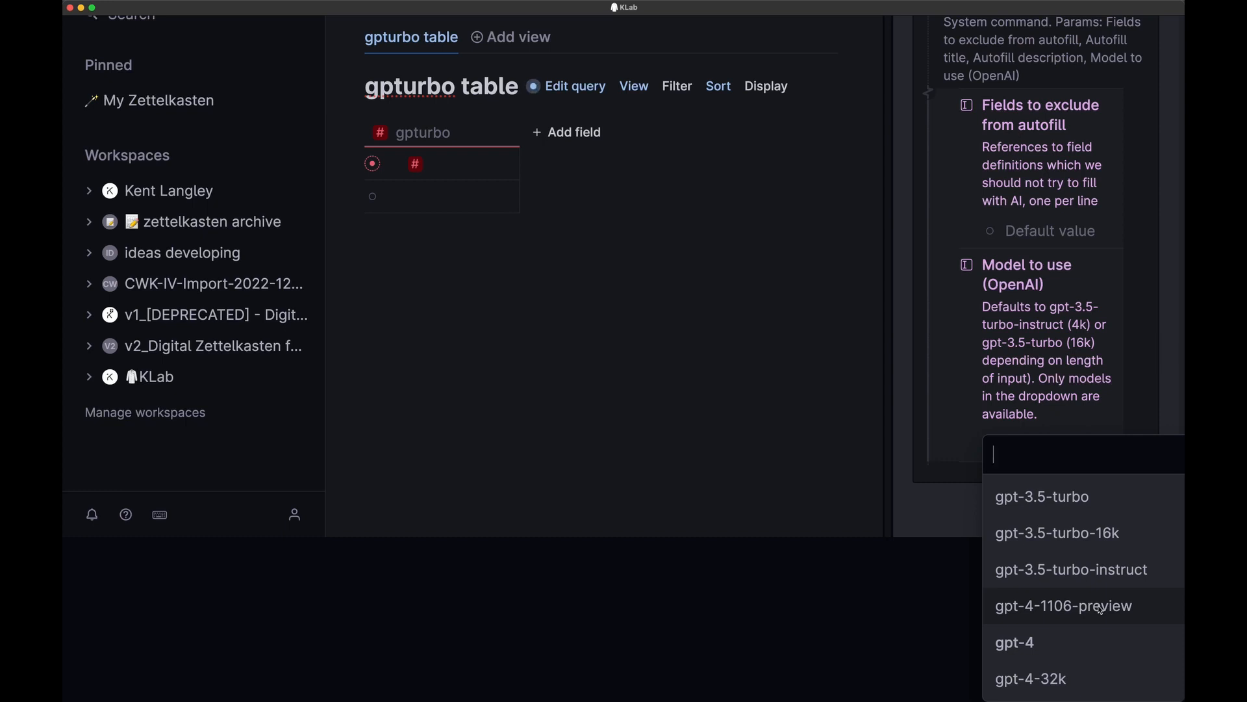
Step: Choose gpt-4-1106-preview as the Model to use (OpenAI) for Autofill fields
left_click(1064, 606)
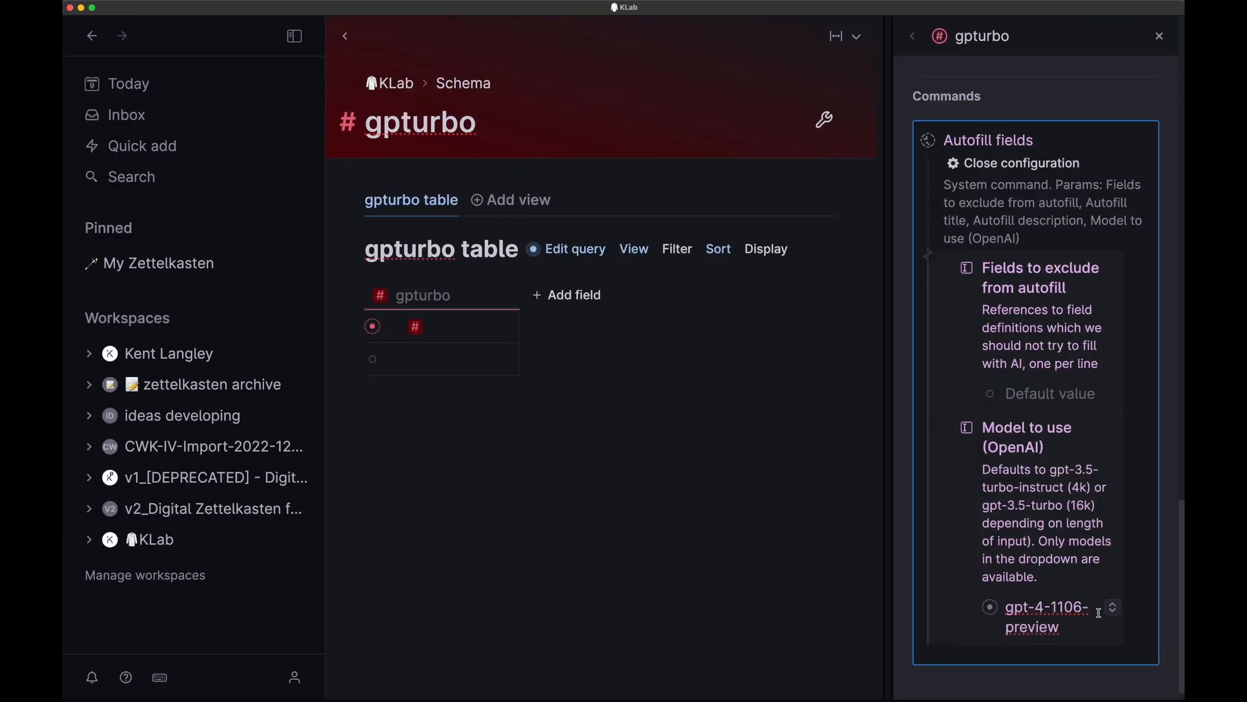